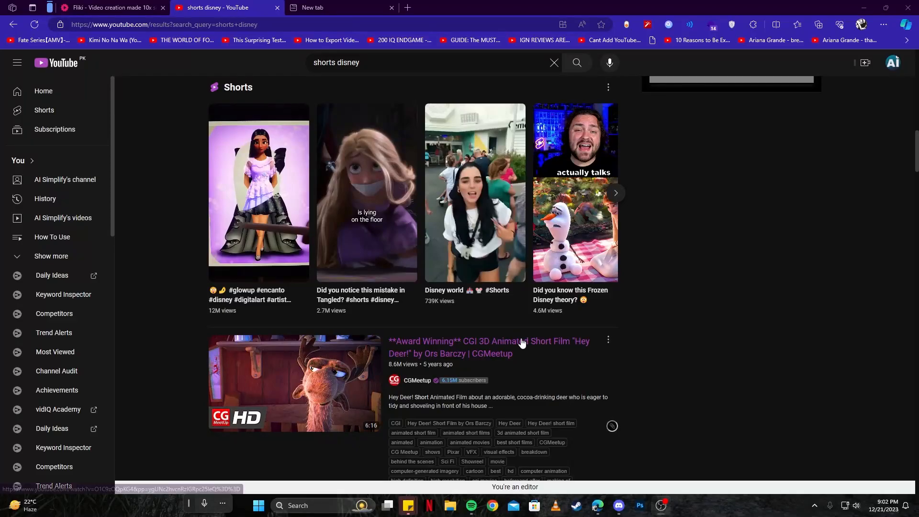
{"action": "mouse_move", "coordinate": [336, 323]}
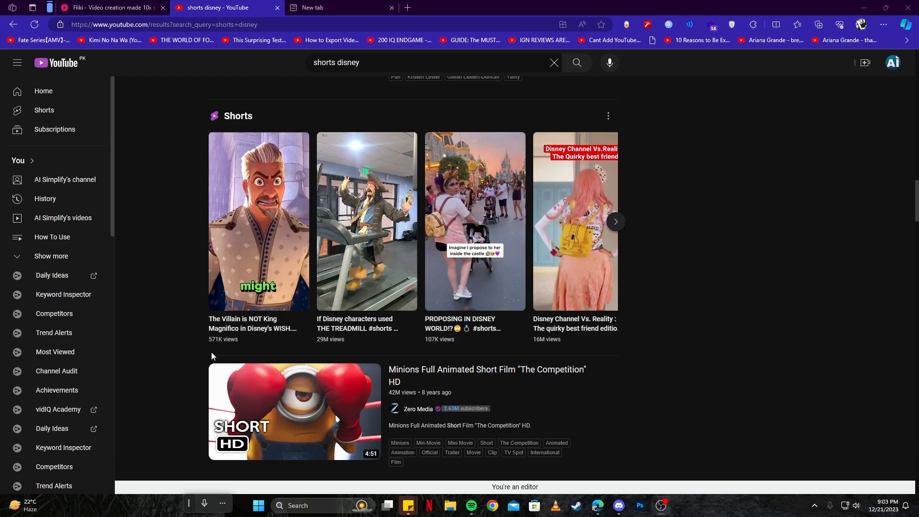
{"action": "mouse_move", "coordinate": [366, 264]}
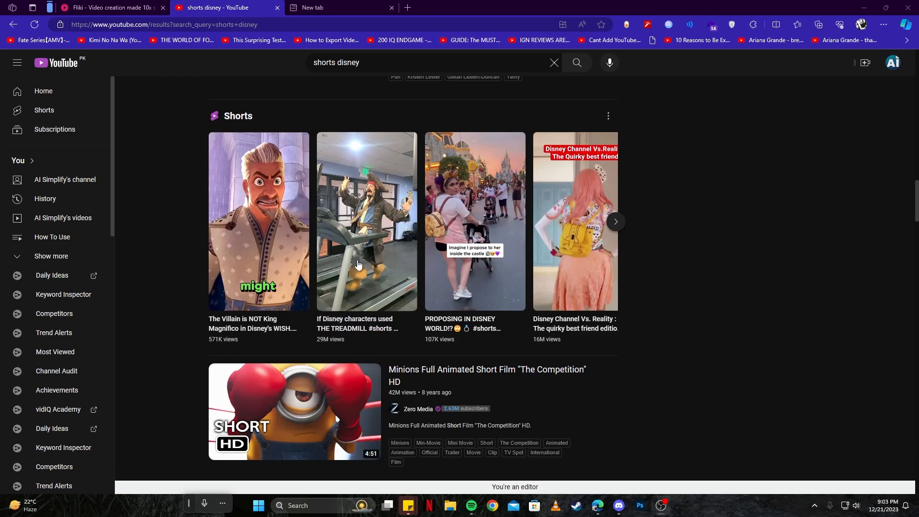
{"action": "mouse_move", "coordinate": [366, 193]}
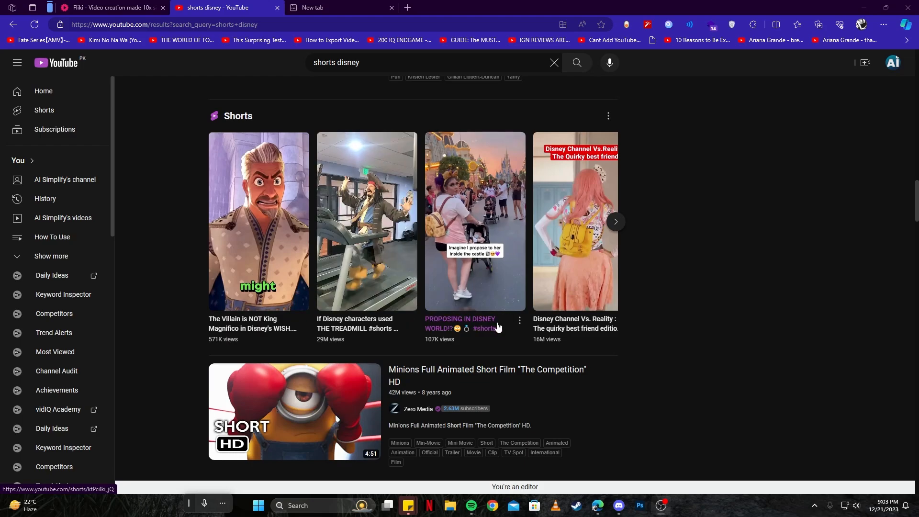
- Switch the browser from YouTube to the Fliki home page tab
{"action": "left_click", "coordinate": [615, 221]}
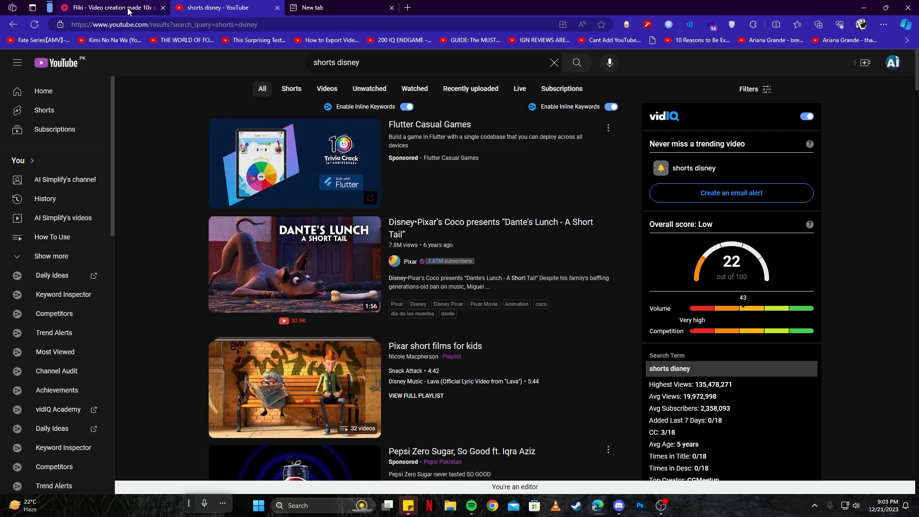
{"action": "left_click", "coordinate": [111, 7]}
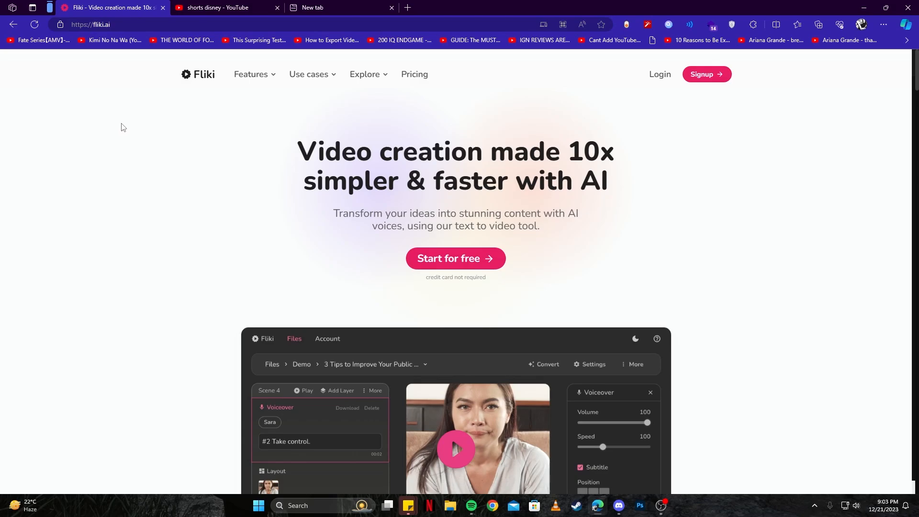
{"action": "mouse_move", "coordinate": [456, 258]}
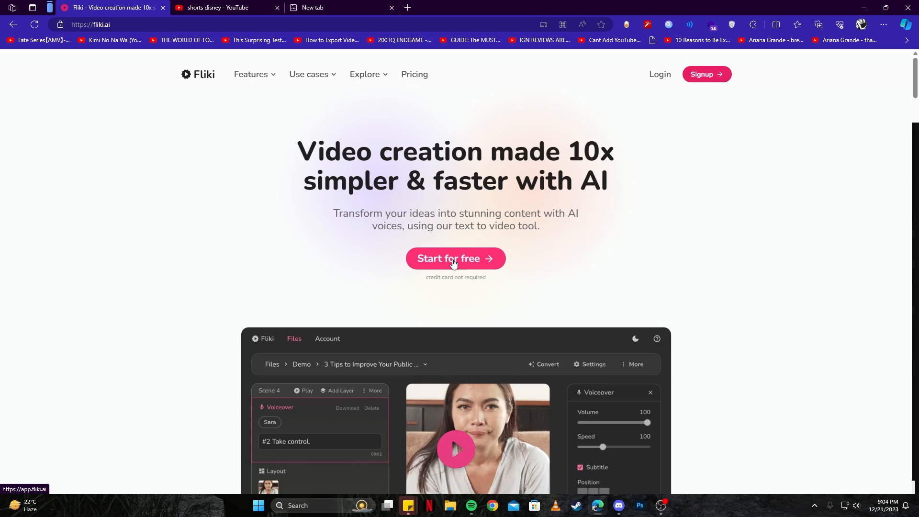
- Start for free and sign in to Fliki with the Google account
{"action": "left_click", "coordinate": [456, 259]}
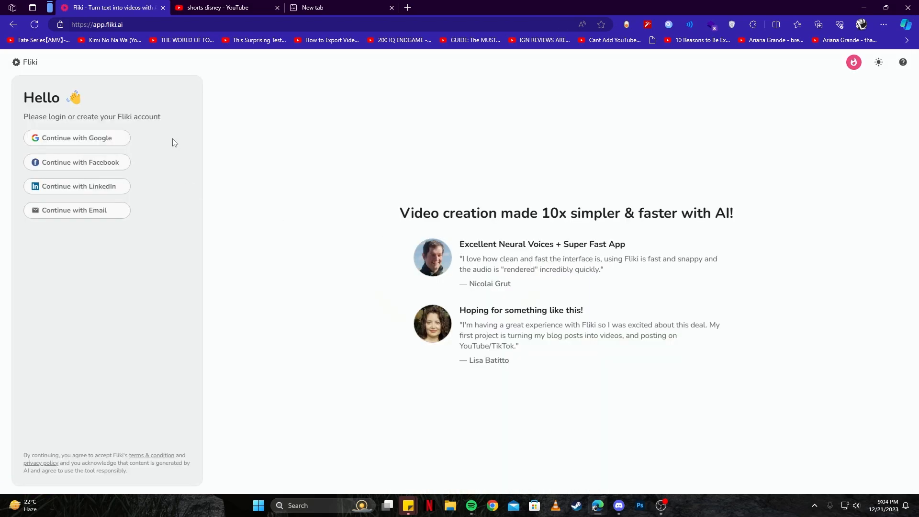
{"action": "mouse_move", "coordinate": [164, 137]}
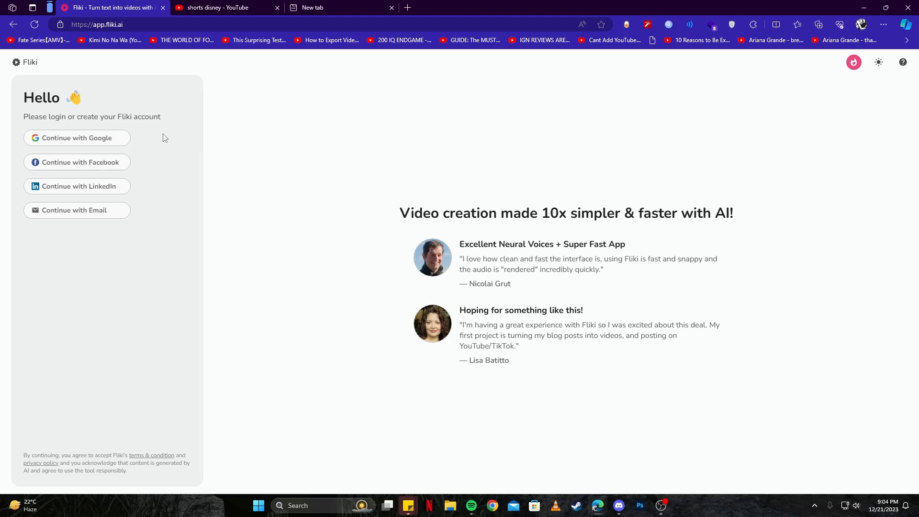
{"action": "mouse_move", "coordinate": [86, 166]}
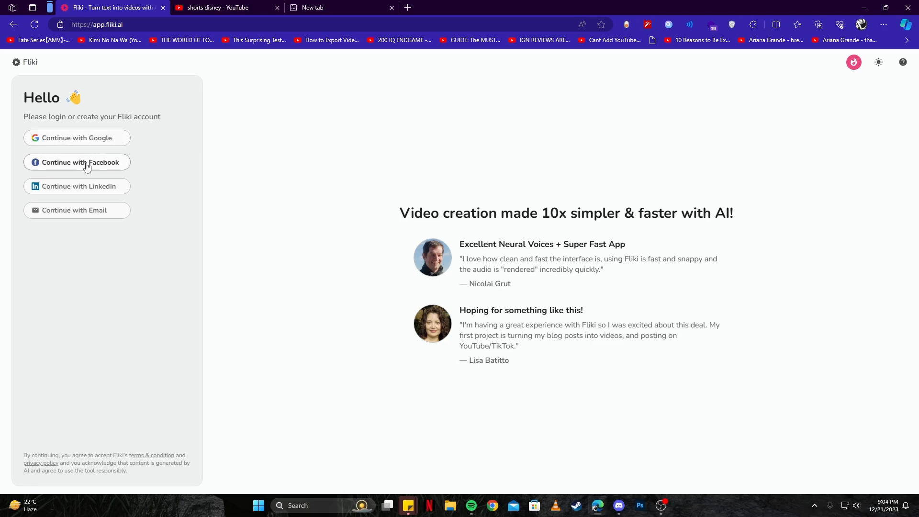
{"action": "mouse_move", "coordinate": [77, 145]}
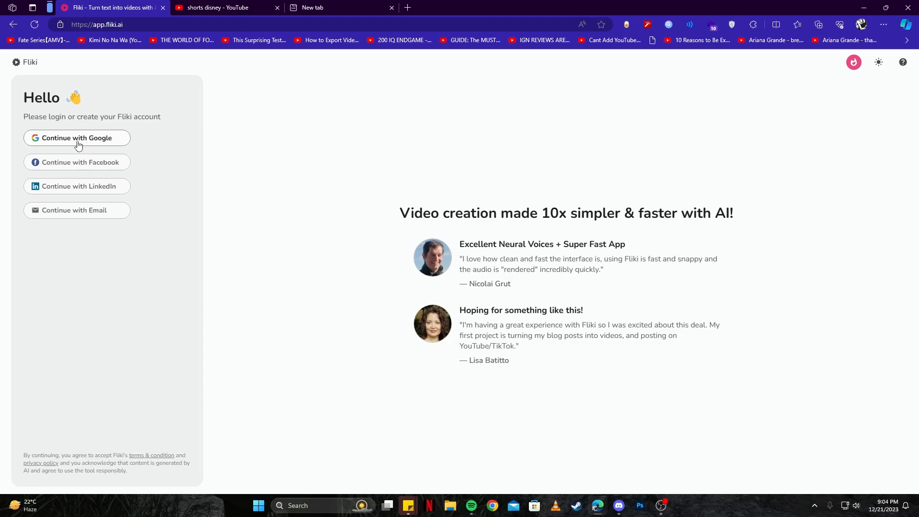
{"action": "left_click", "coordinate": [76, 138]}
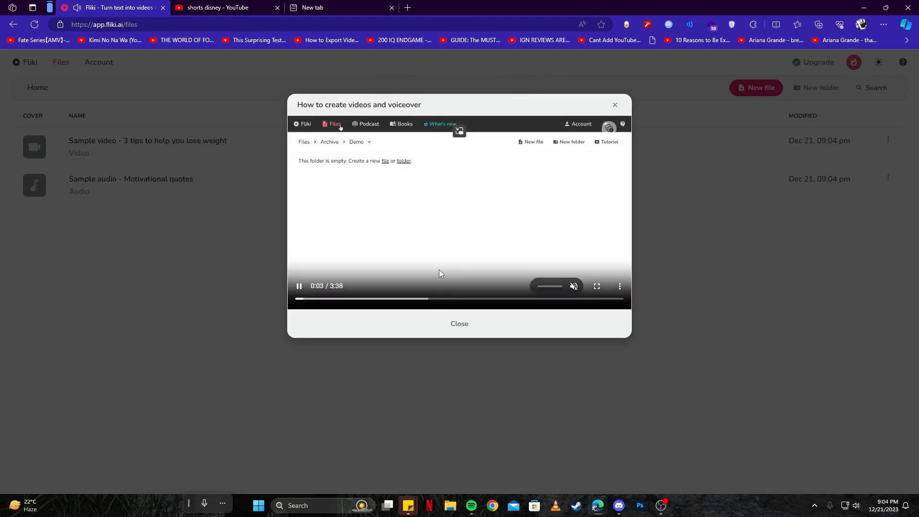
- Dismiss the 'How to create videos and voiceover' tutorial pop-up over the Files home
{"action": "left_click", "coordinate": [531, 142]}
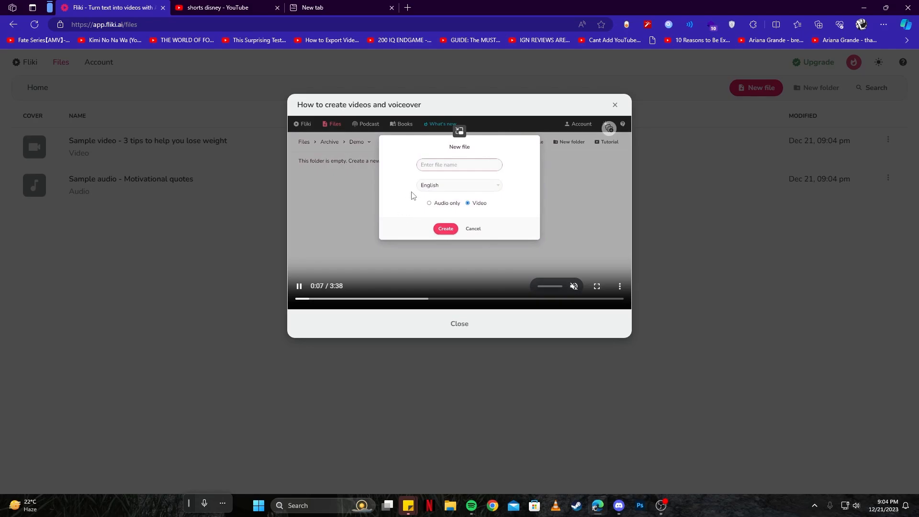
{"action": "type", "text": "Improve Your Public Speaking Skills"}
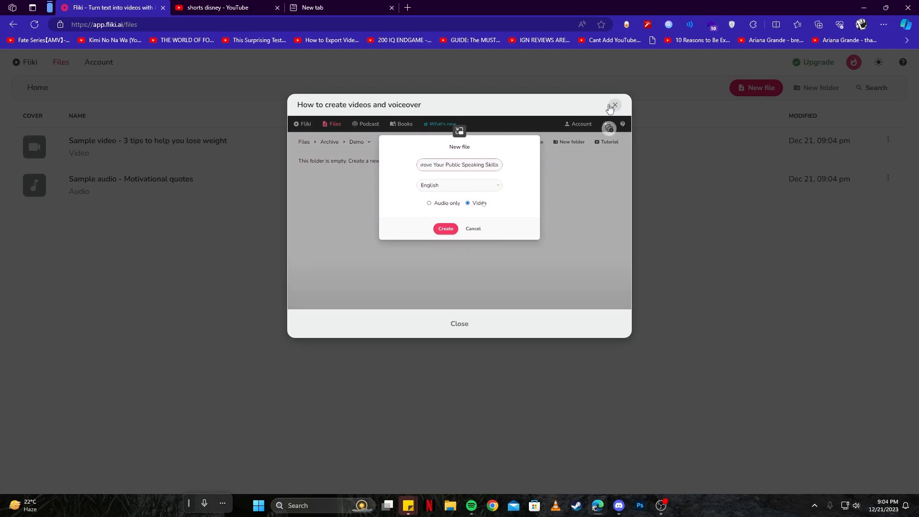
{"action": "left_click", "coordinate": [615, 105]}
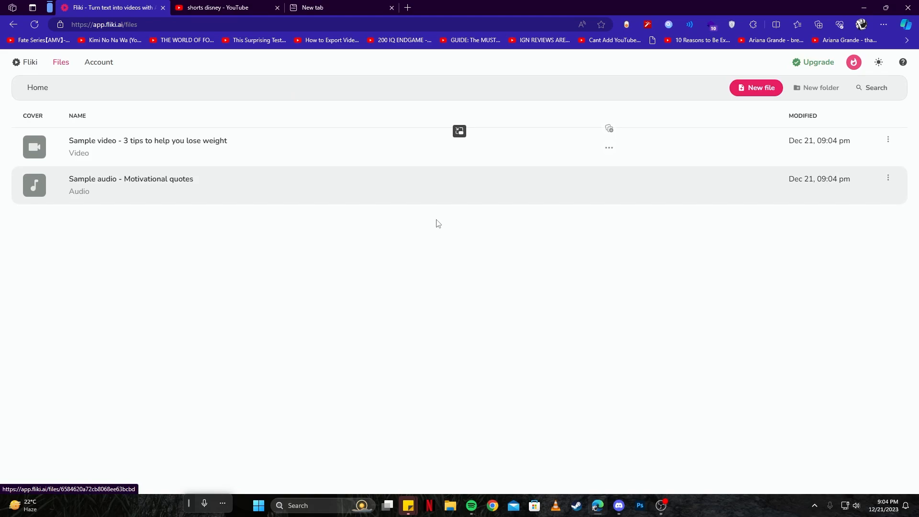
{"action": "mouse_move", "coordinate": [476, 40]}
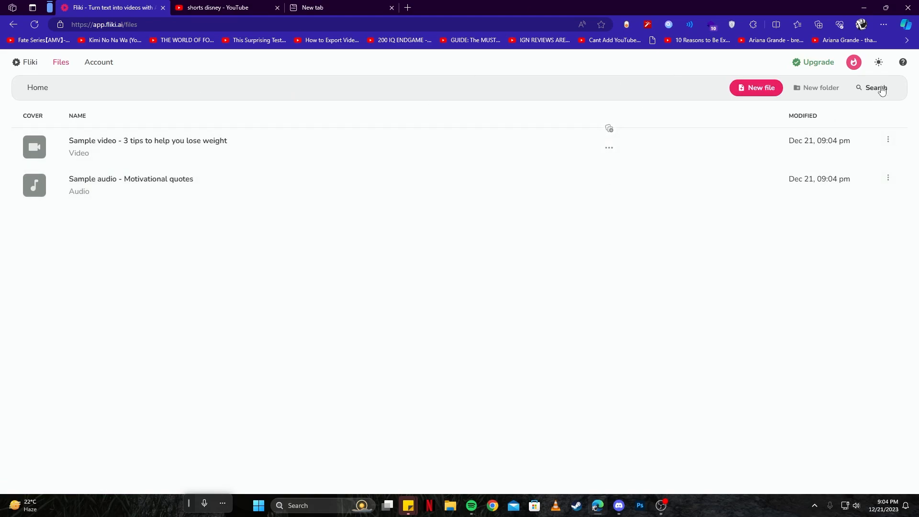
{"action": "mouse_move", "coordinate": [757, 88]}
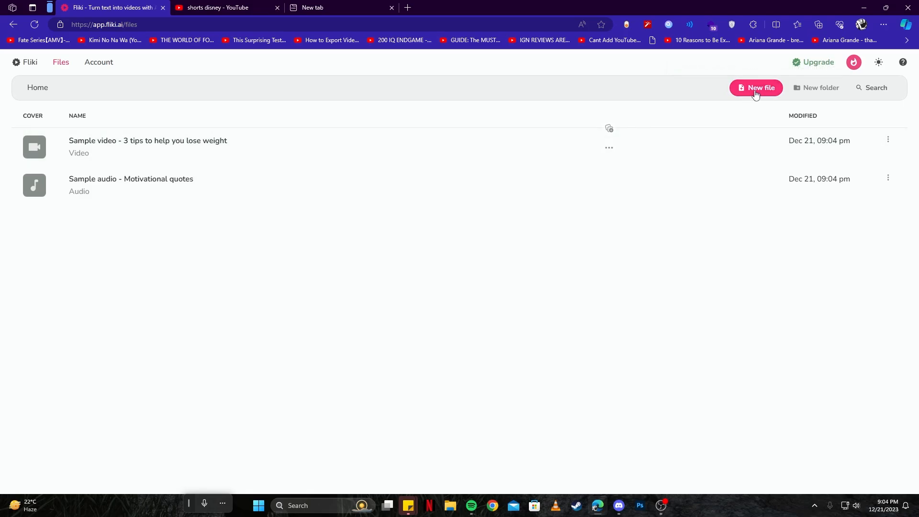
- Create a new video file 'Disney Video' in English, Portrait 9:16, starting from an idea
{"action": "left_click", "coordinate": [755, 88]}
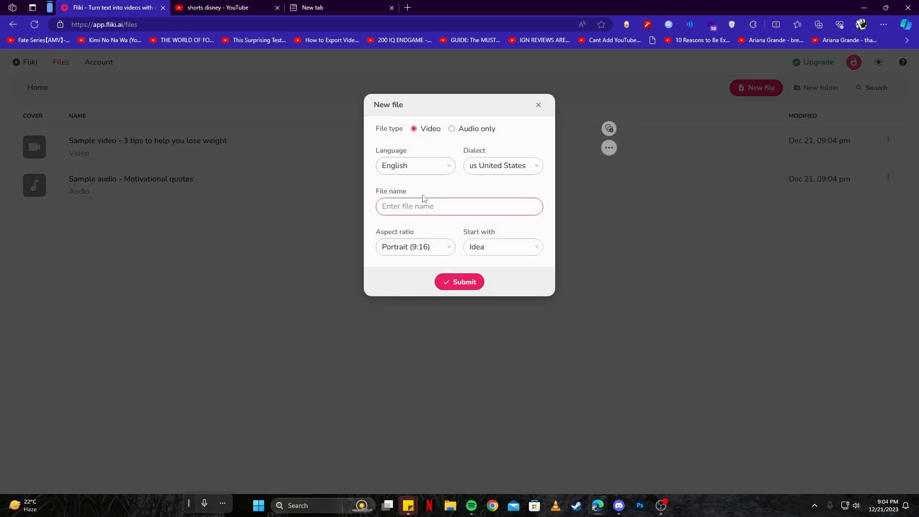
{"action": "left_click", "coordinate": [459, 281]}
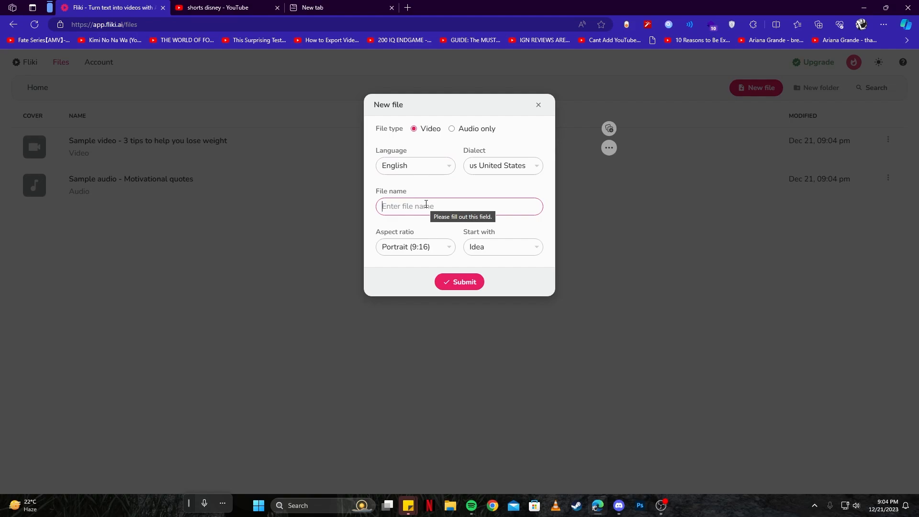
{"action": "type", "text": "Disney Video"}
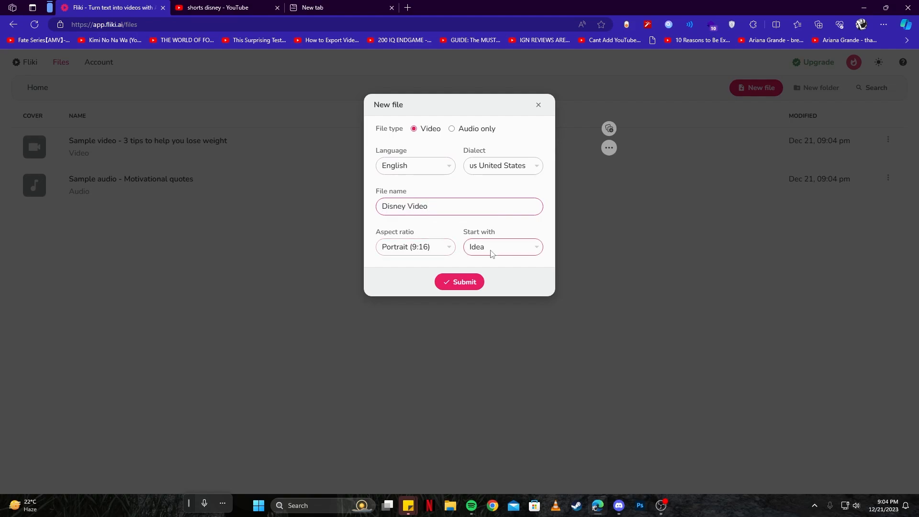
{"action": "left_click", "coordinate": [500, 246]}
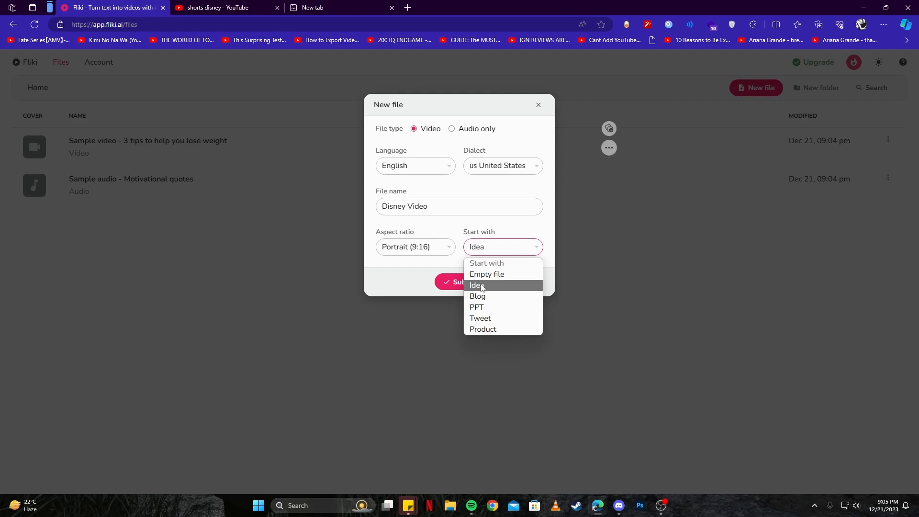
{"action": "left_click", "coordinate": [477, 286]}
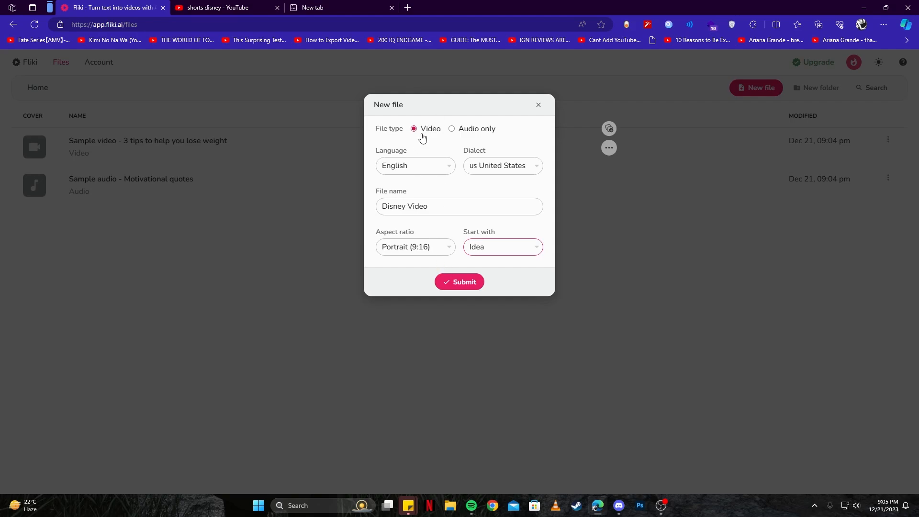
{"action": "left_click", "coordinate": [459, 282]}
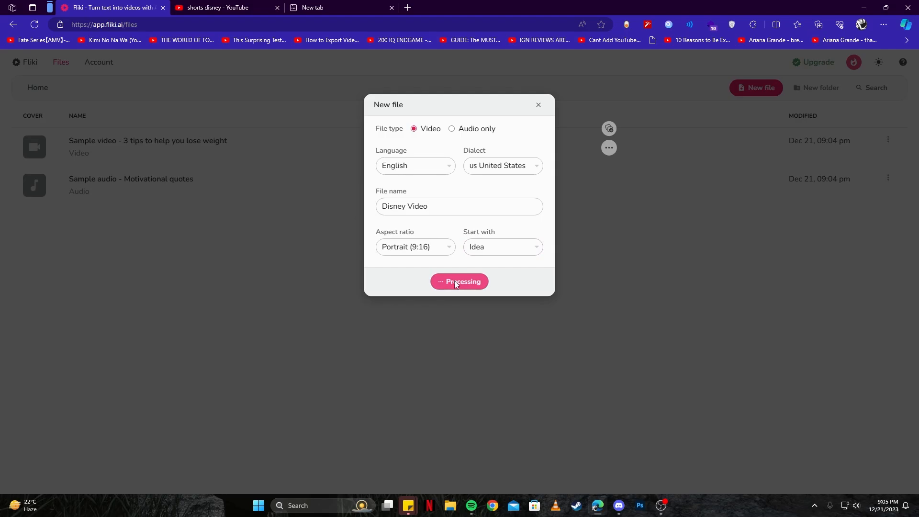
- Enter the idea 'Top secrets about a movie Tangled from Disney' with a 1-minute maximum duration
{"action": "left_click", "coordinate": [459, 282]}
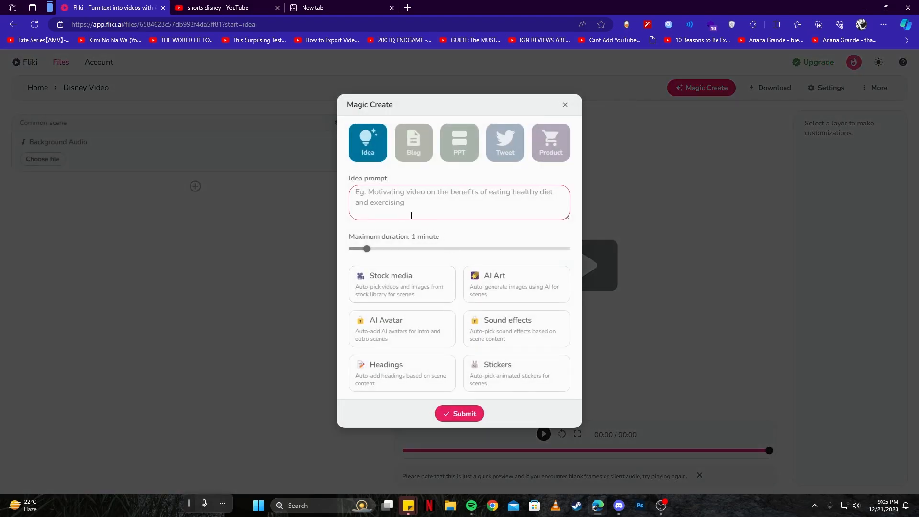
{"action": "mouse_move", "coordinate": [368, 146]}
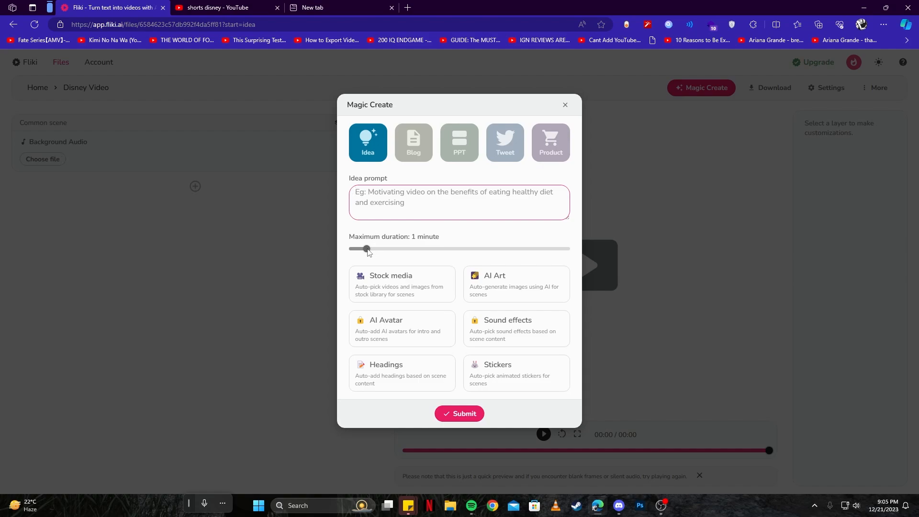
{"action": "mouse_move", "coordinate": [380, 250]}
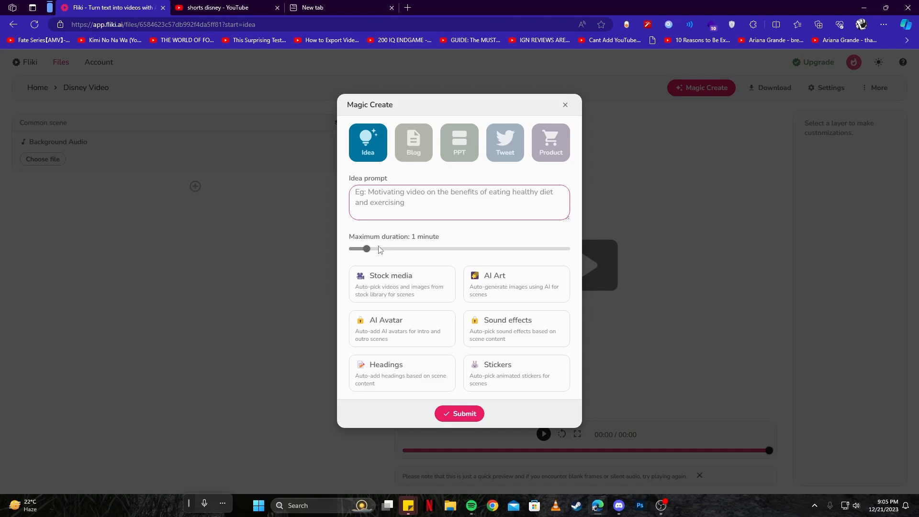
{"action": "left_click_drag", "start_coordinate": [367, 249], "coordinate": [381, 250]}
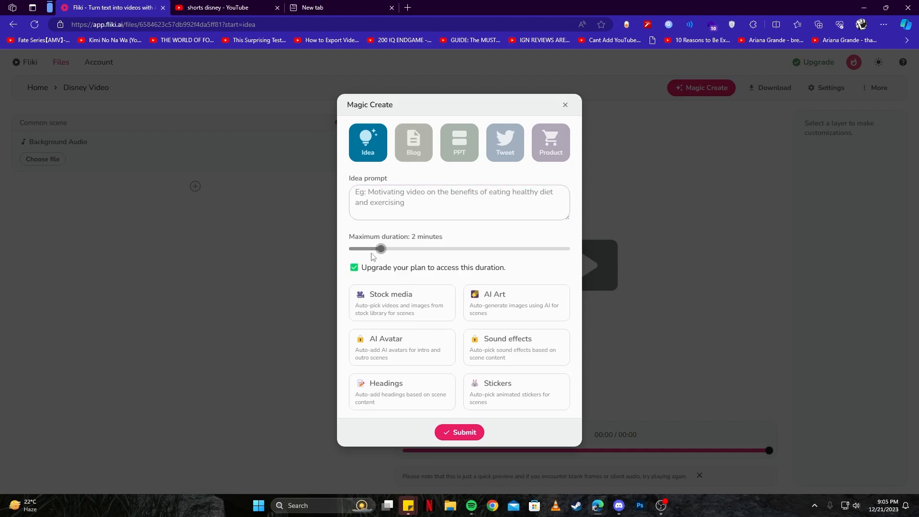
{"action": "left_click_drag", "start_coordinate": [381, 249], "coordinate": [367, 249]}
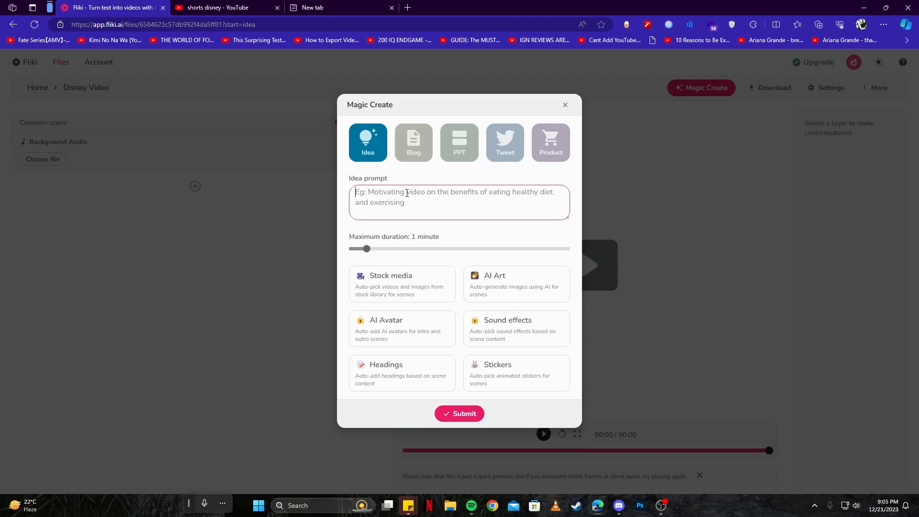
{"action": "type", "text": "Top secrets about a movie Tangled from Disney"}
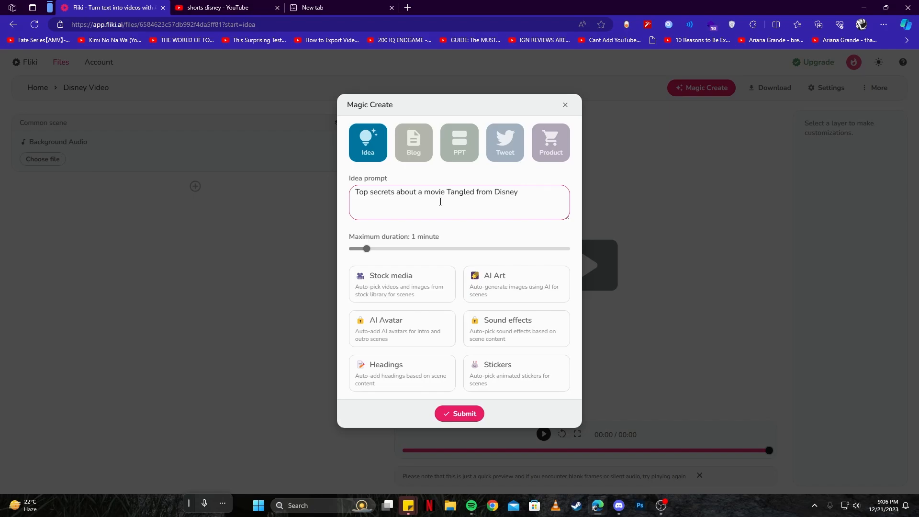
{"action": "mouse_move", "coordinate": [461, 268]}
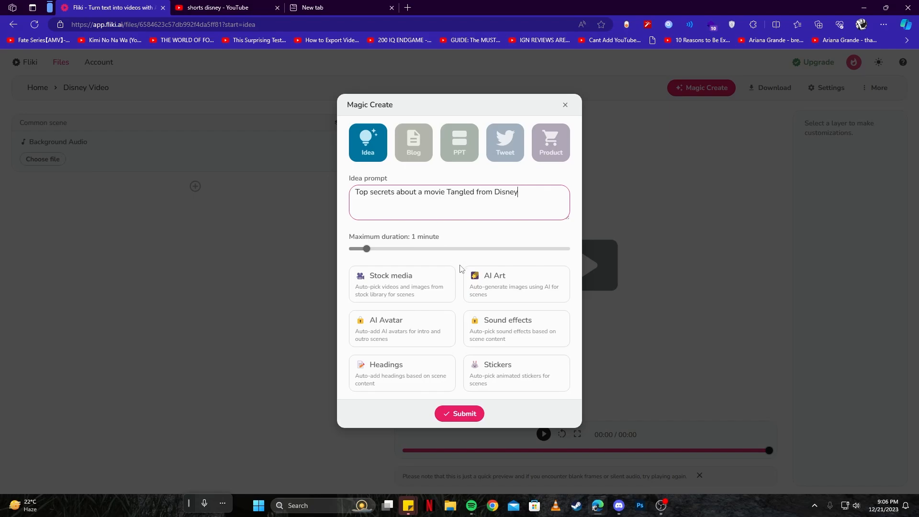
{"action": "mouse_move", "coordinate": [459, 414]}
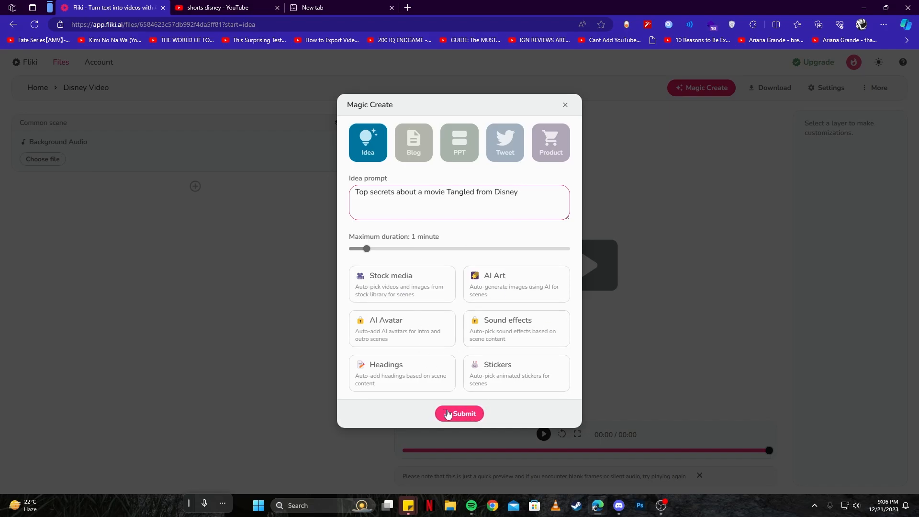
- Submit the Magic Create prompt to generate the Tangled trivia scenes
{"action": "left_click", "coordinate": [459, 414]}
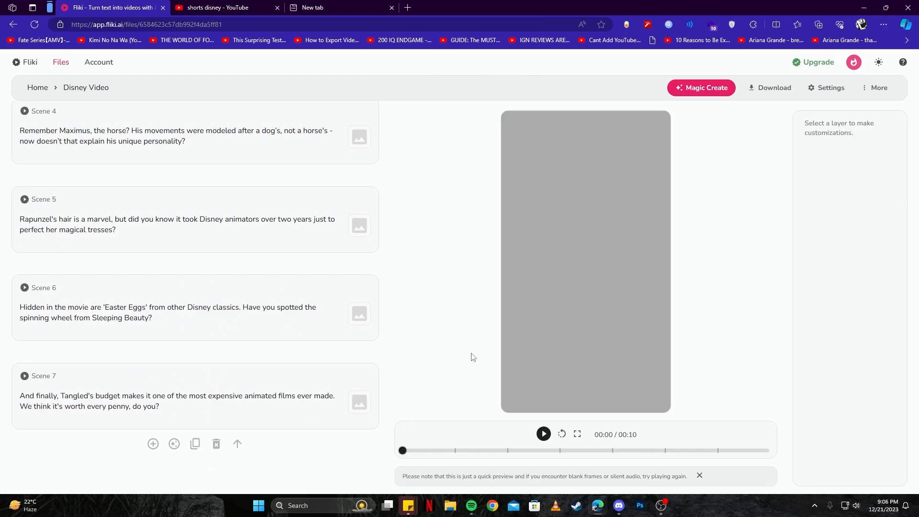
{"action": "mouse_move", "coordinate": [543, 434]}
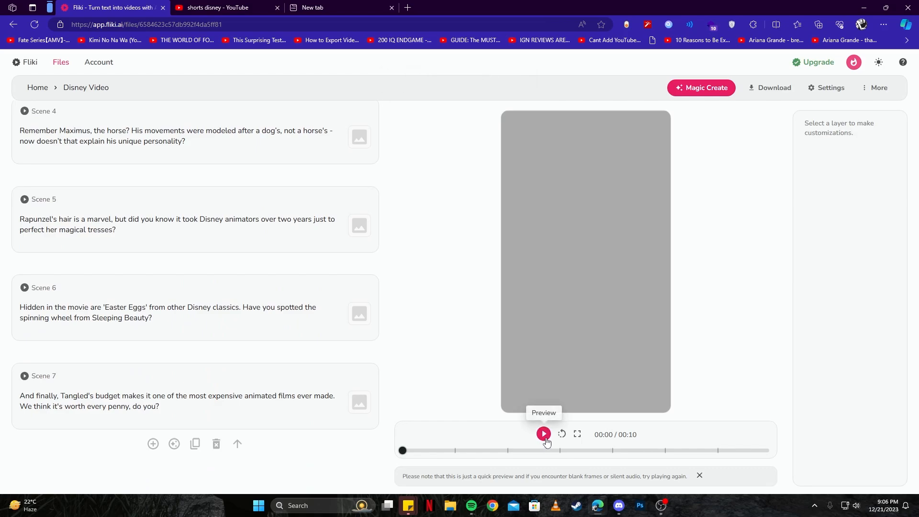
- Briefly preview the video, then expand Scene 1 and open its layout media choices
{"action": "left_click", "coordinate": [543, 434]}
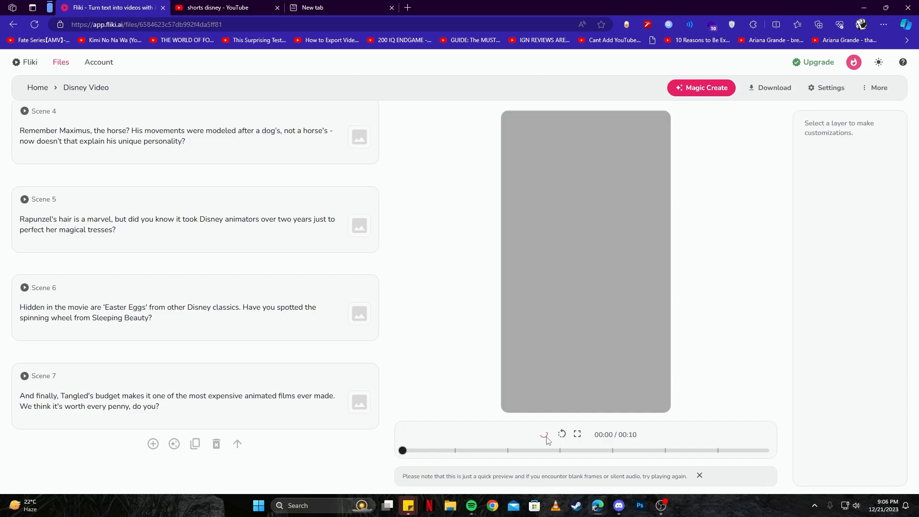
{"action": "left_click", "coordinate": [545, 434]}
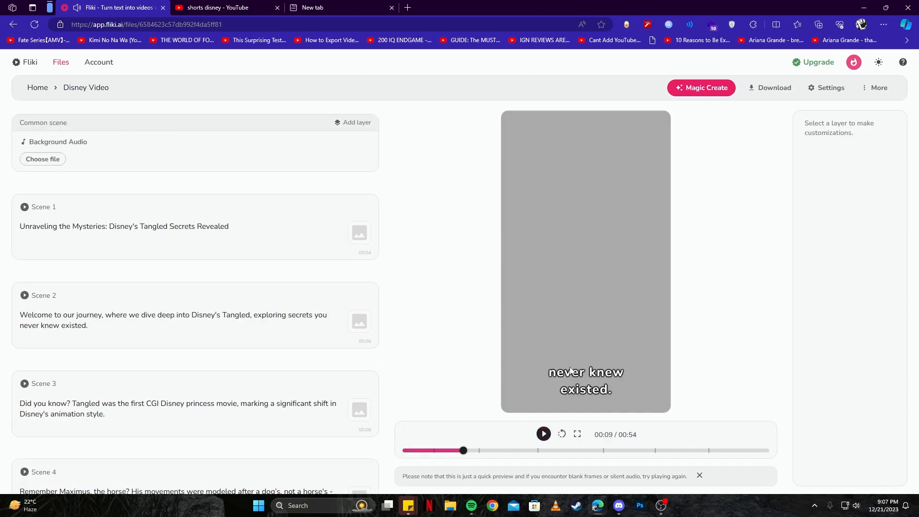
{"action": "mouse_move", "coordinate": [584, 176]}
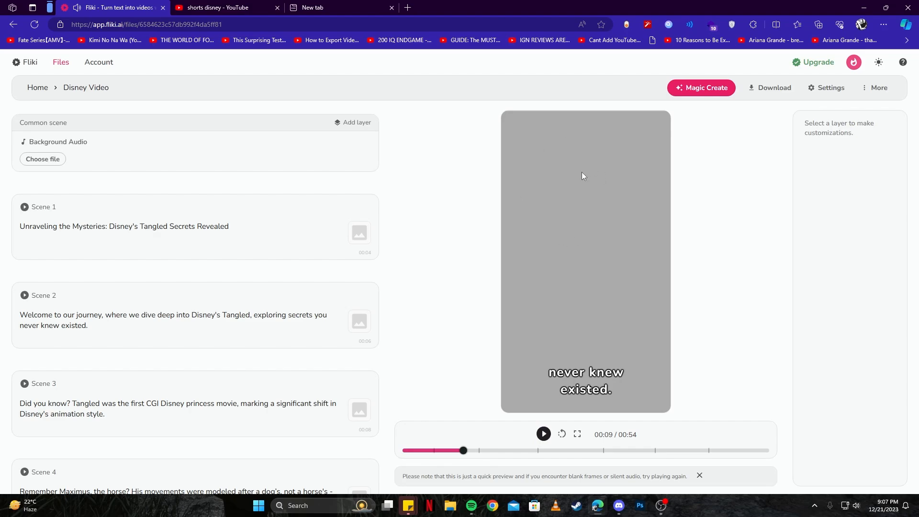
{"action": "left_click", "coordinate": [43, 207]}
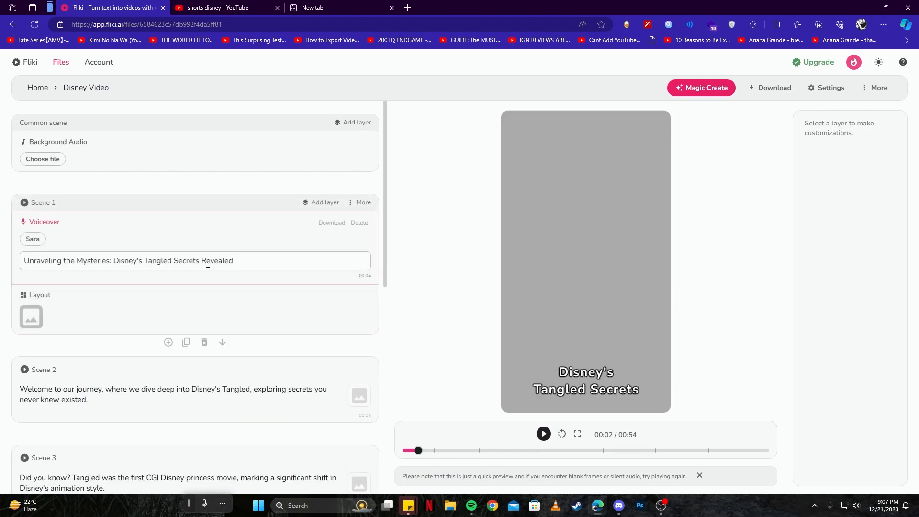
{"action": "left_click", "coordinate": [31, 317]}
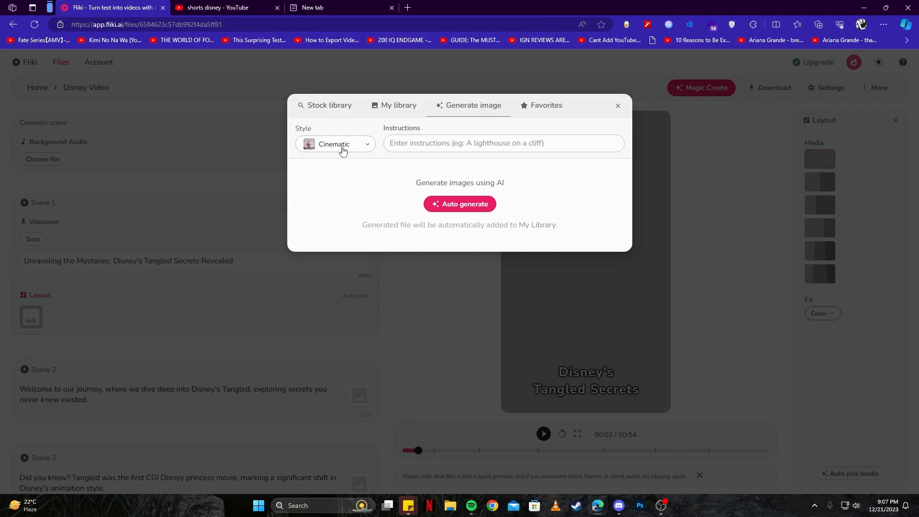
- Generate a Cinematic image from 'Tangled from Disney' and use it for Scene 1
{"action": "left_click", "coordinate": [336, 144]}
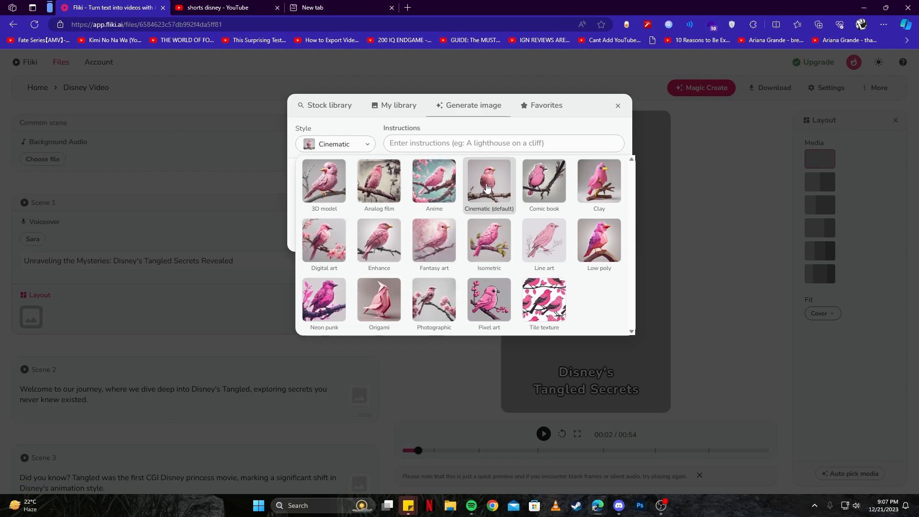
{"action": "type", "text": "Tangled from Disney"}
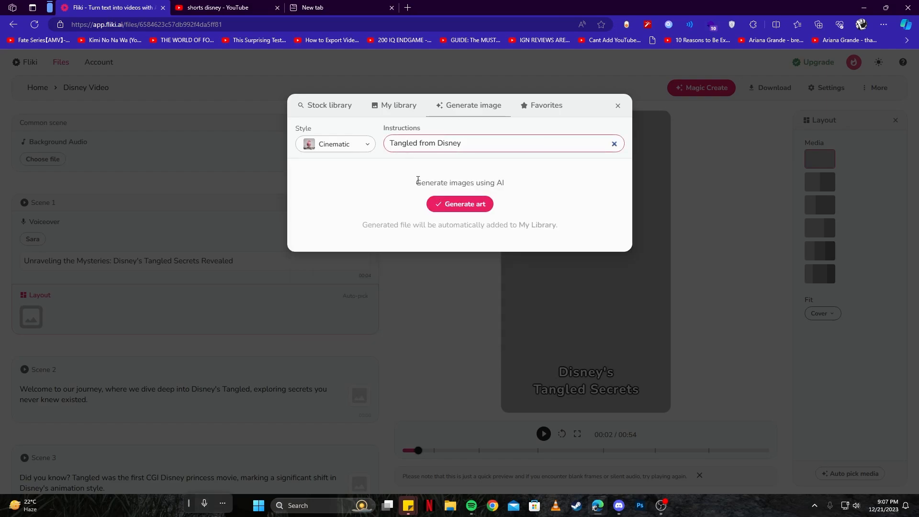
{"action": "left_click", "coordinate": [460, 203]}
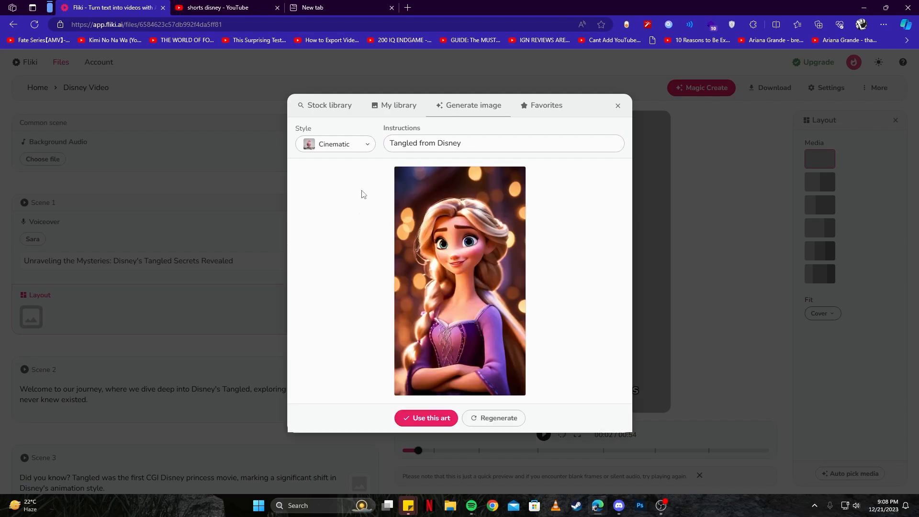
{"action": "mouse_move", "coordinate": [467, 268]}
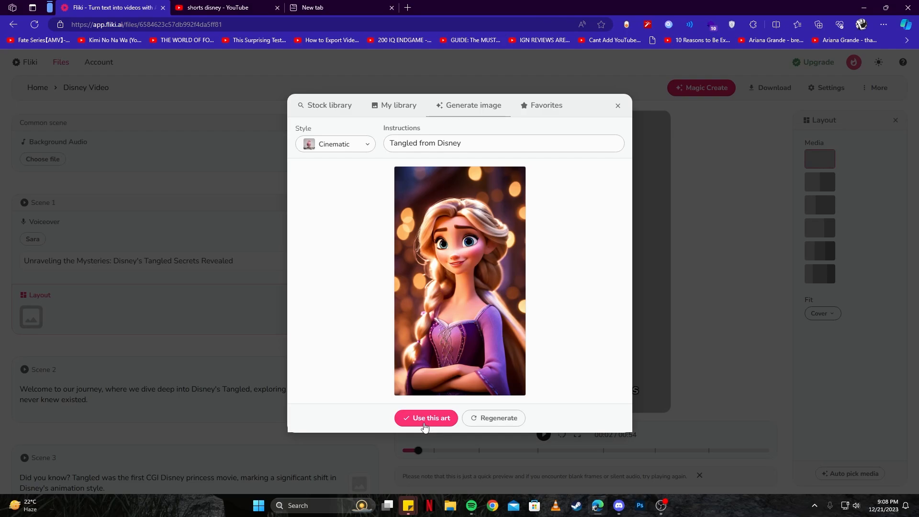
{"action": "left_click", "coordinate": [426, 419]}
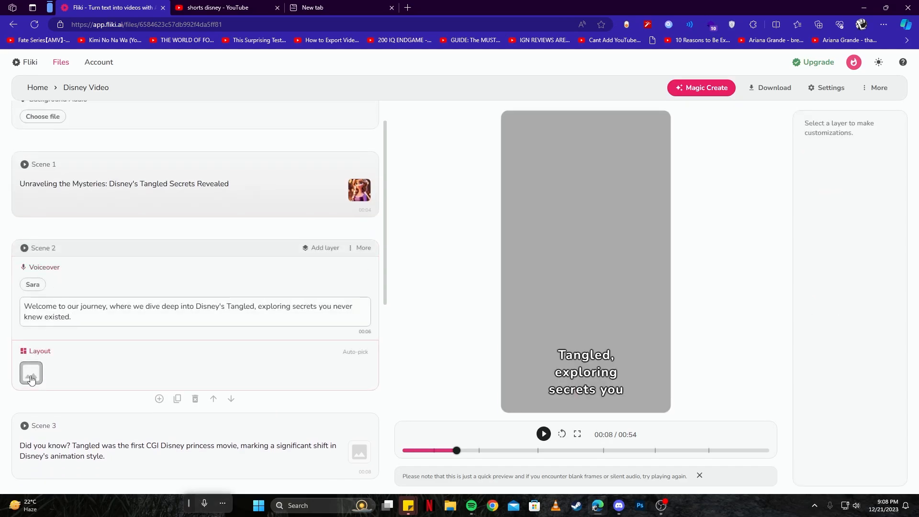
- Generate a 'Mysterious world of Tangled from Disney' cottage image and use it for Scene 2
{"action": "left_click", "coordinate": [31, 373]}
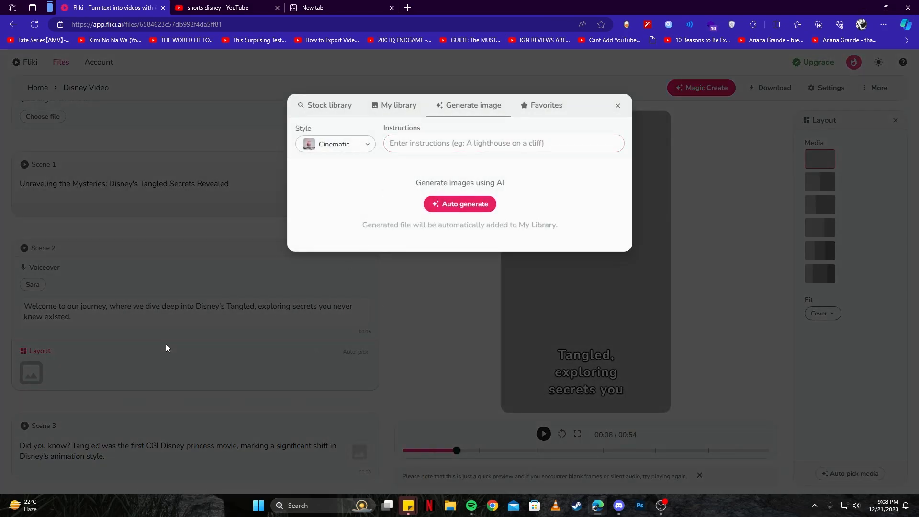
{"action": "mouse_move", "coordinate": [64, 322]}
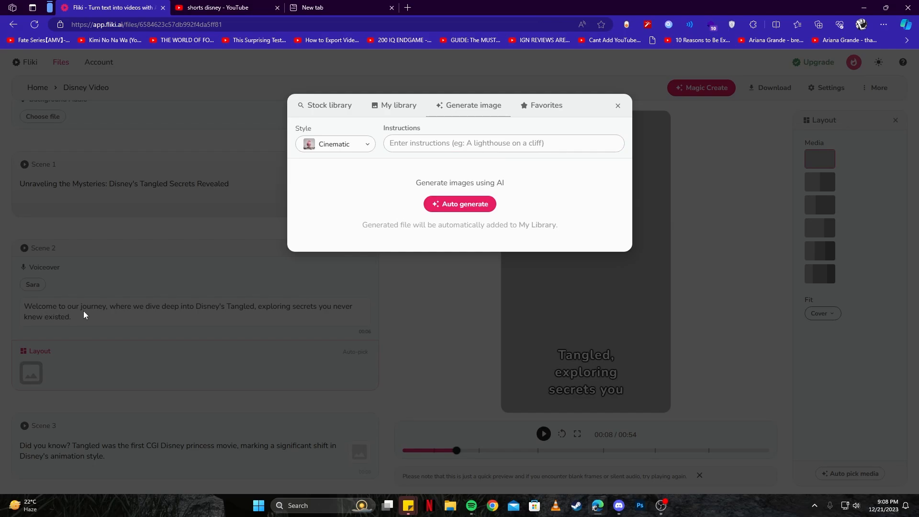
{"action": "mouse_move", "coordinate": [215, 312]}
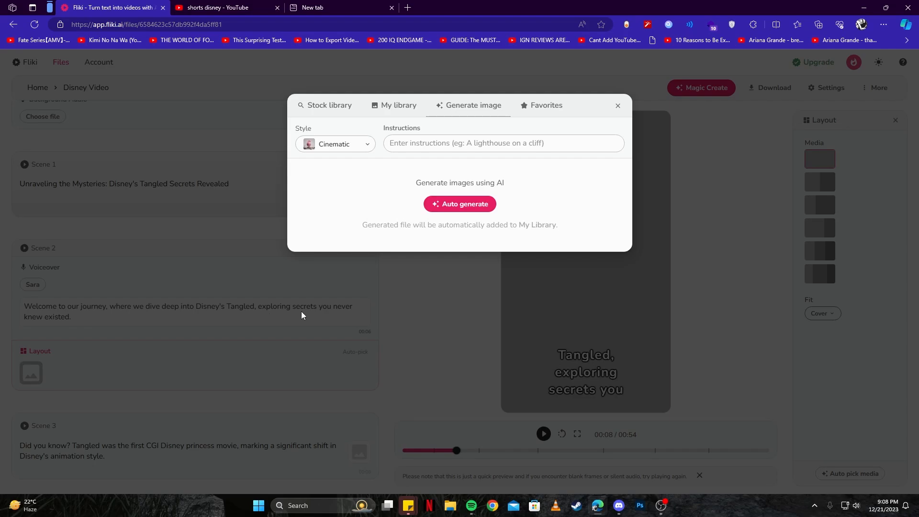
{"action": "left_click", "coordinate": [460, 203]}
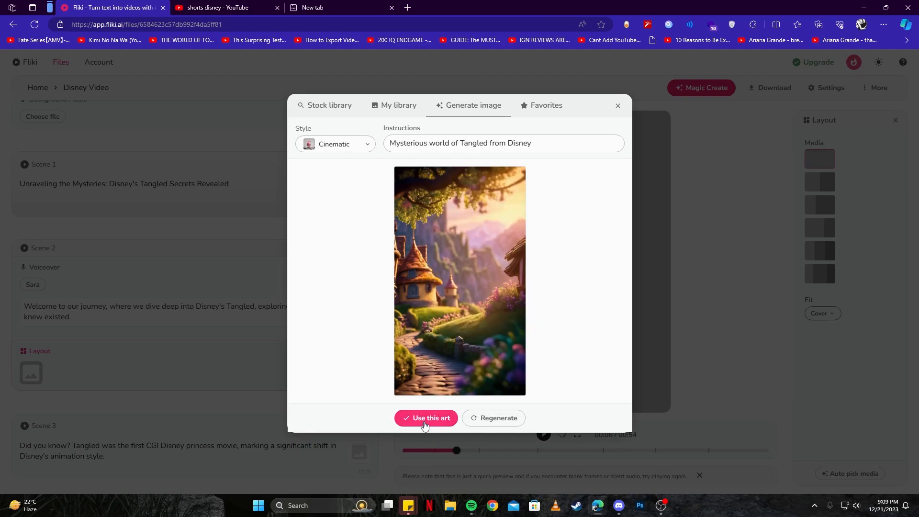
{"action": "left_click", "coordinate": [427, 419]}
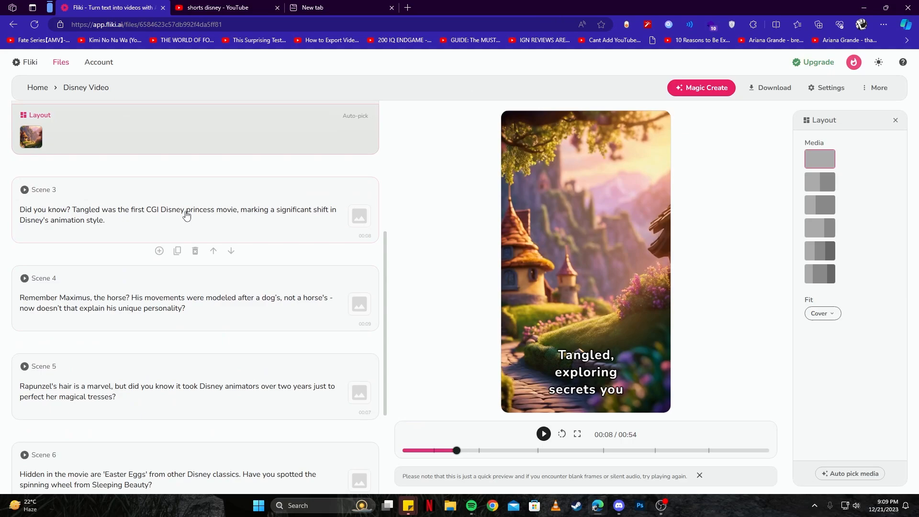
{"action": "mouse_move", "coordinate": [238, 234]}
{"action": "type", "text": "Tangled from Disney, something interesting about the movie"}
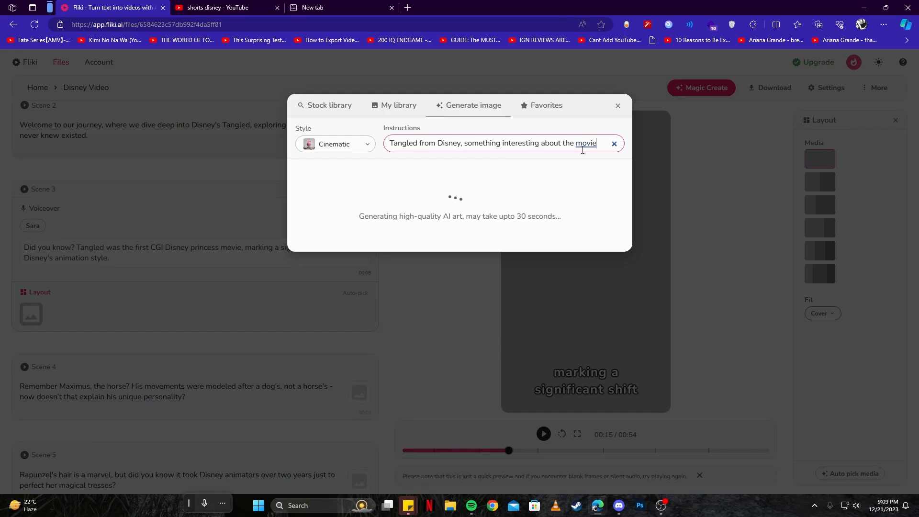
{"action": "mouse_move", "coordinate": [157, 268]}
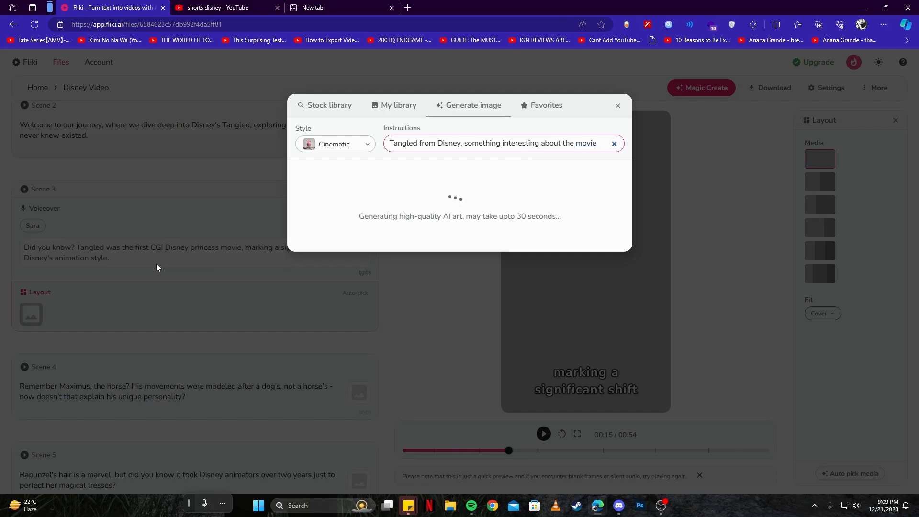
{"action": "mouse_move", "coordinate": [49, 257]}
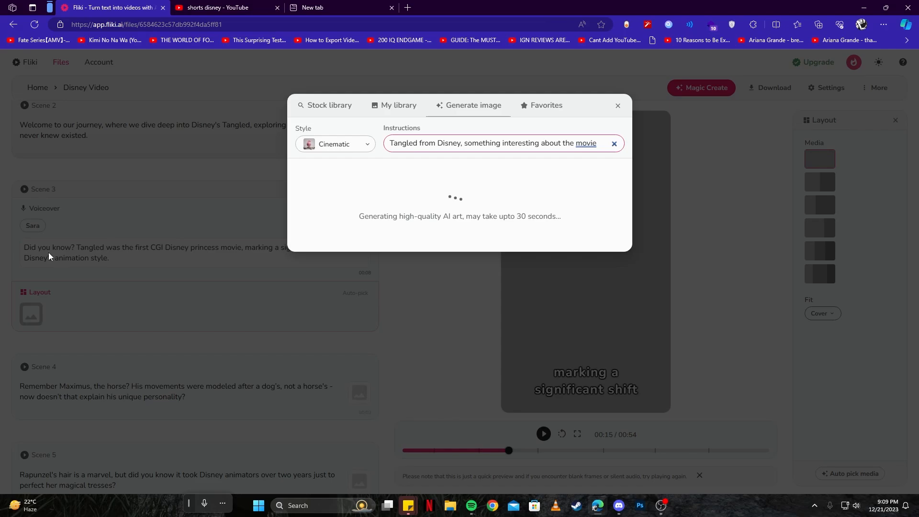
{"action": "mouse_move", "coordinate": [47, 268]}
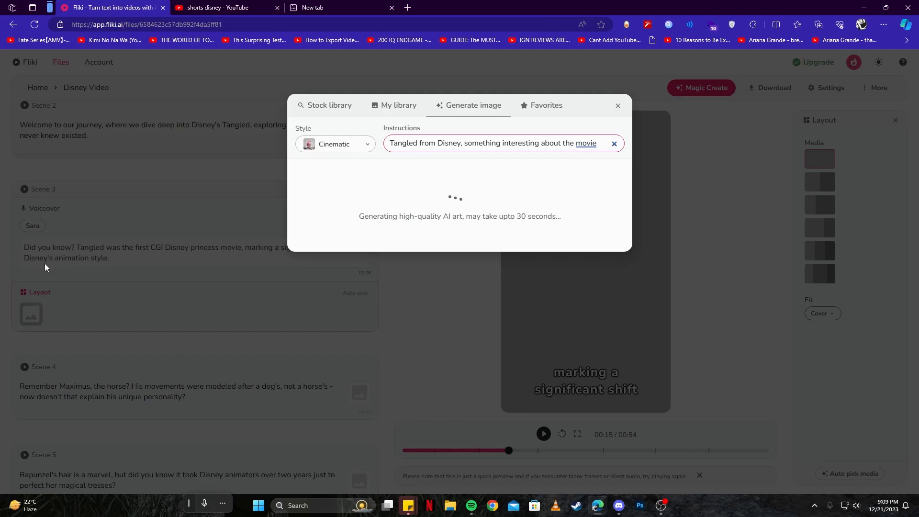
{"action": "mouse_move", "coordinate": [55, 263]}
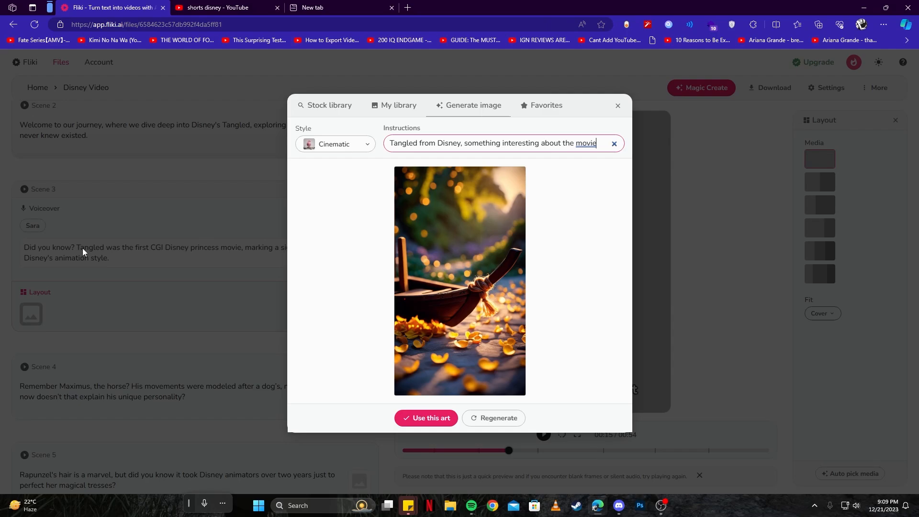
{"action": "mouse_move", "coordinate": [173, 261]}
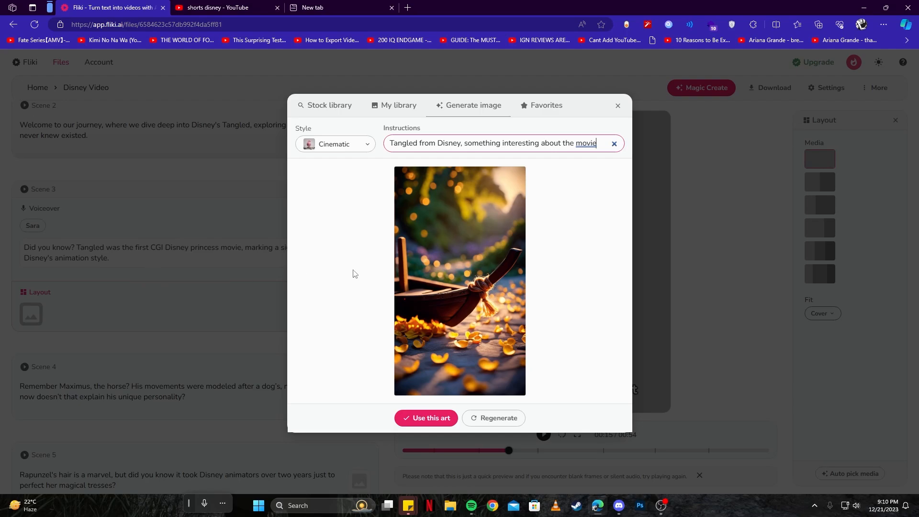
{"action": "mouse_move", "coordinate": [458, 325]}
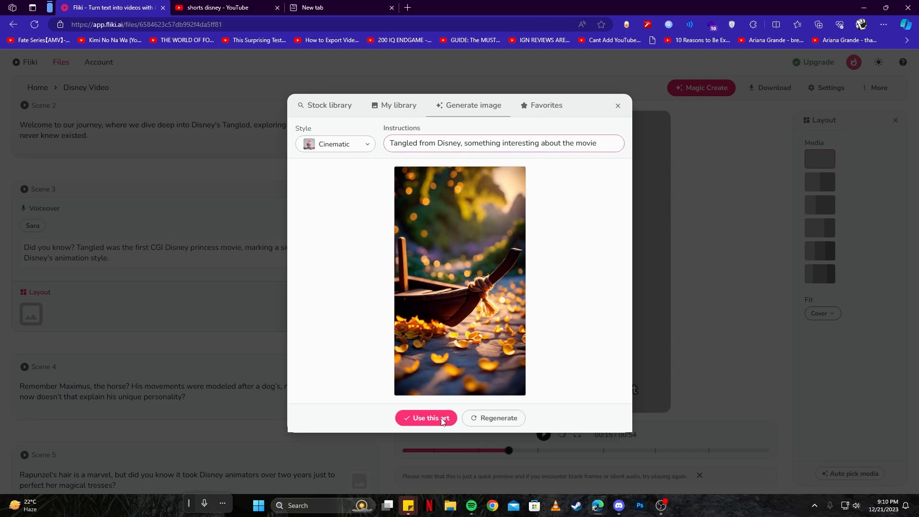
- Use the generated boat image for Scene 3 and the characters image for Scene 7, then preview
{"action": "left_click", "coordinate": [427, 418]}
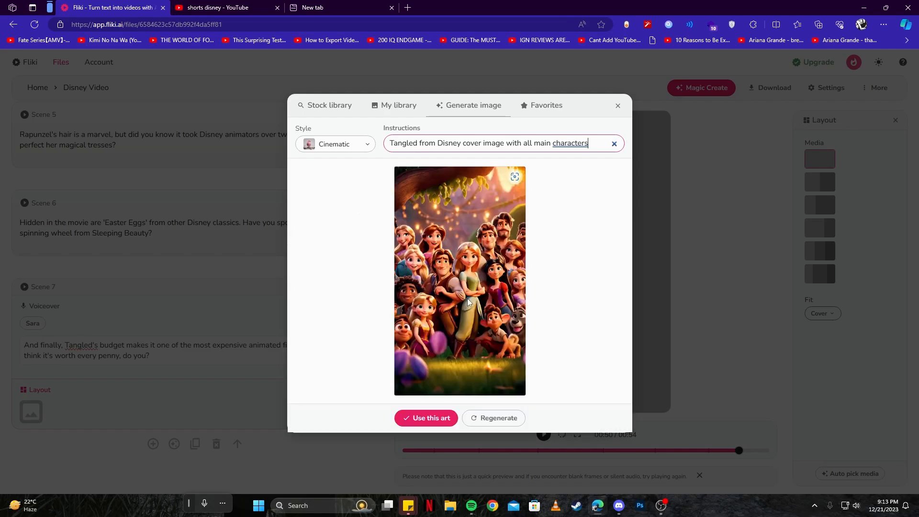
{"action": "left_click", "coordinate": [426, 419]}
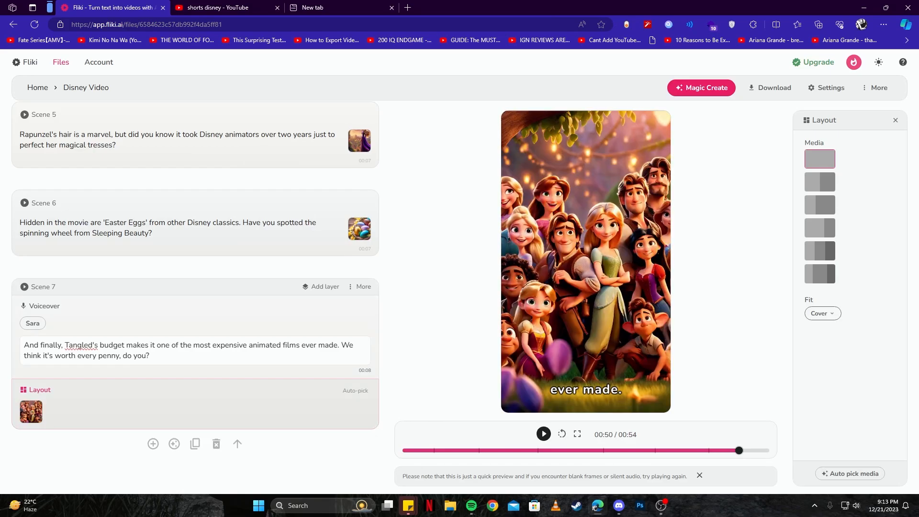
{"action": "left_click", "coordinate": [542, 434]}
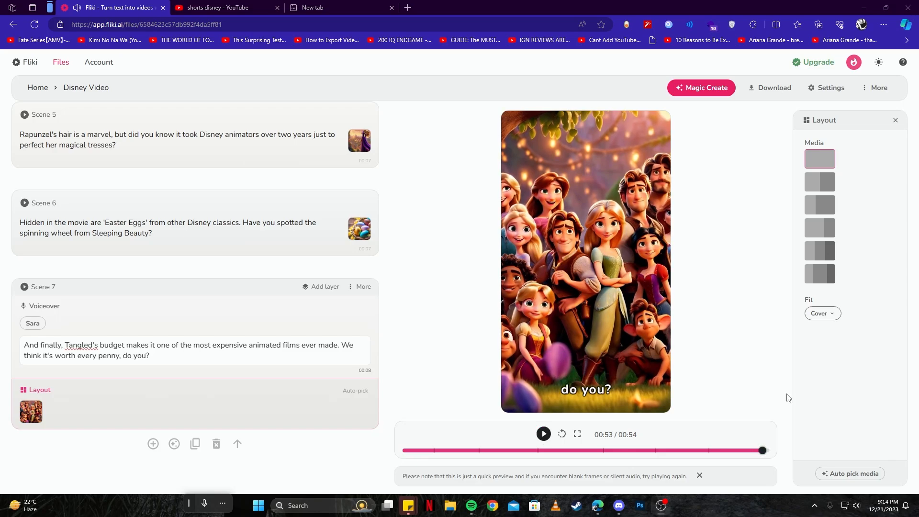
{"action": "mouse_move", "coordinate": [662, 395]}
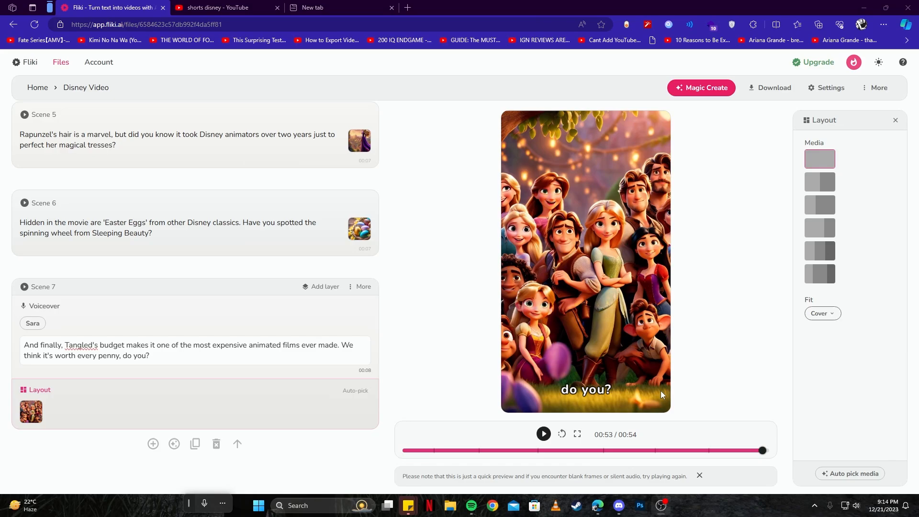
{"action": "mouse_move", "coordinate": [620, 375]}
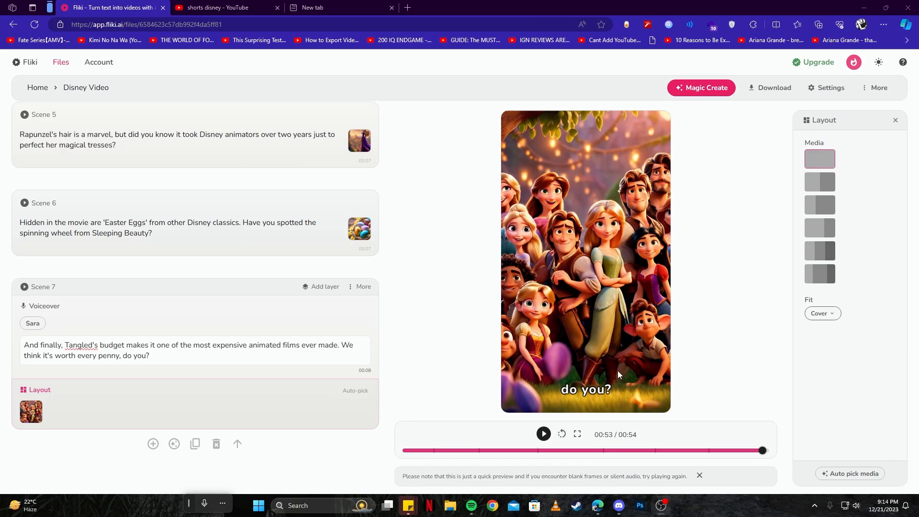
{"action": "mouse_move", "coordinate": [395, 378]}
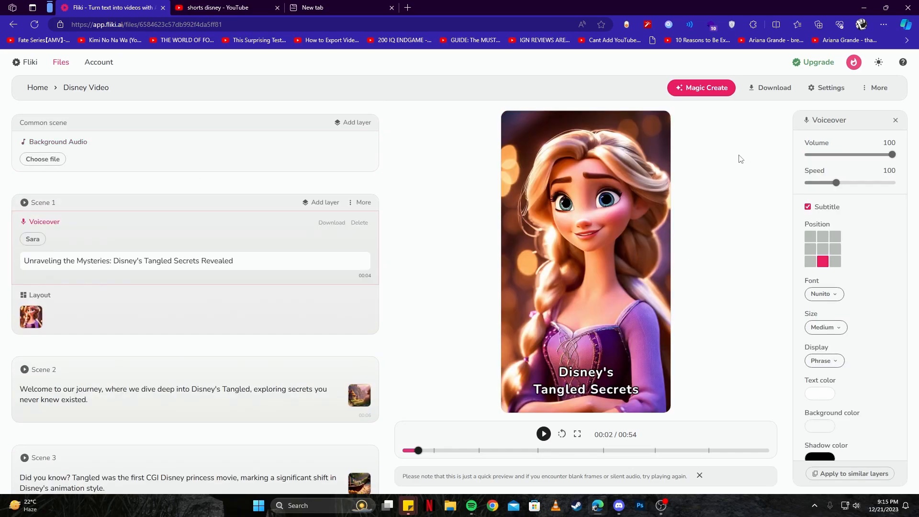
- Start and confirm an export of the Disney Video from the download options
{"action": "left_click", "coordinate": [774, 88]}
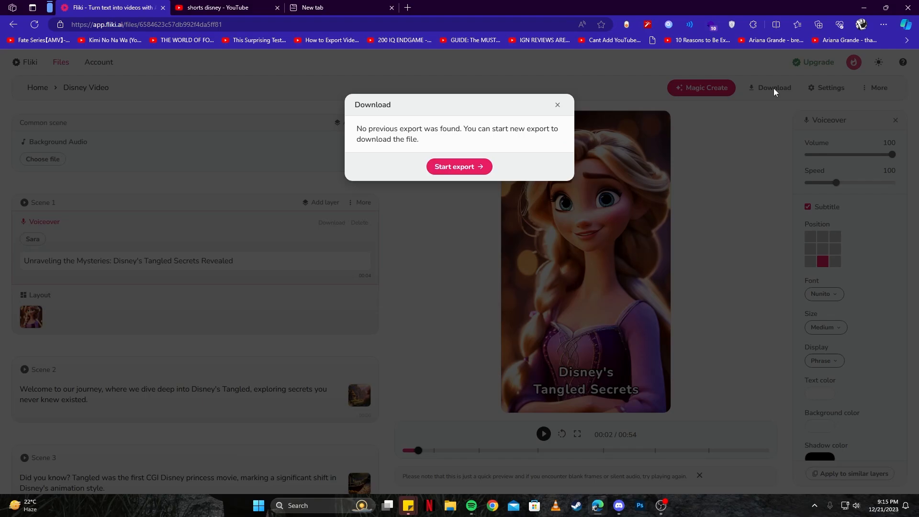
{"action": "mouse_move", "coordinate": [458, 166]}
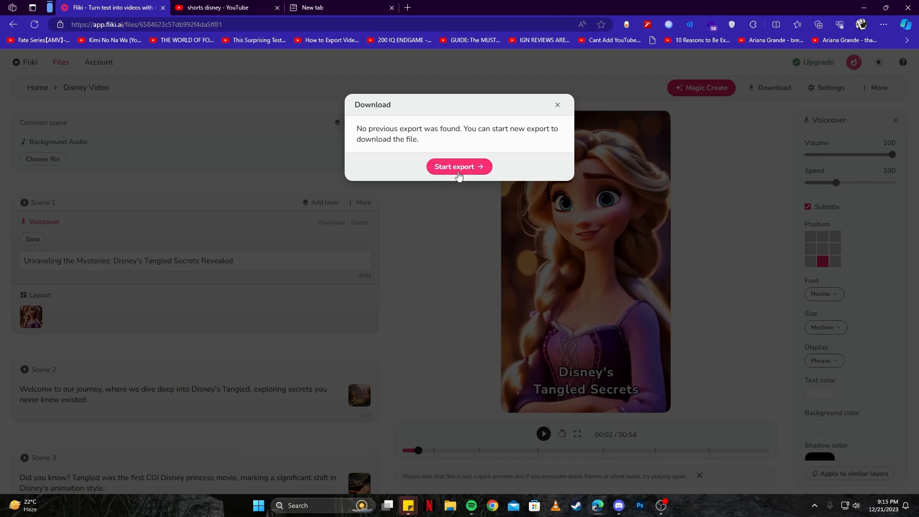
{"action": "left_click", "coordinate": [459, 166]}
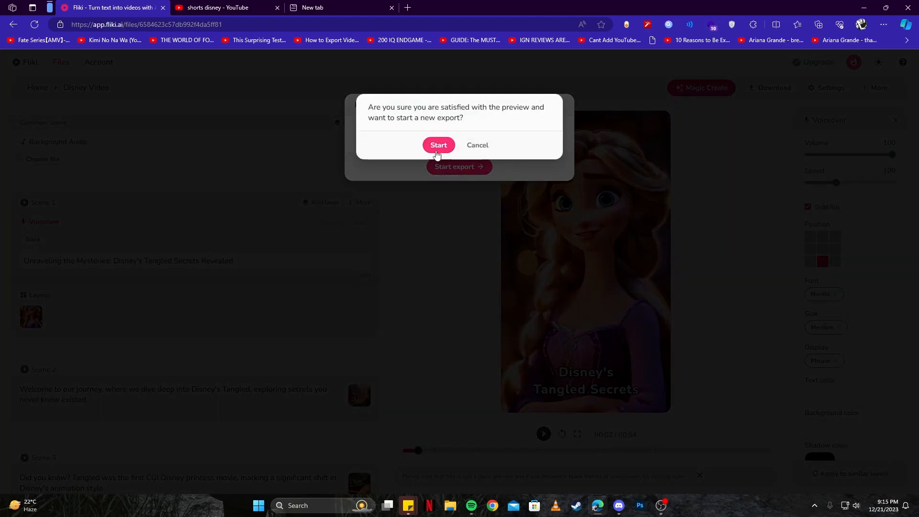
{"action": "left_click", "coordinate": [439, 144]}
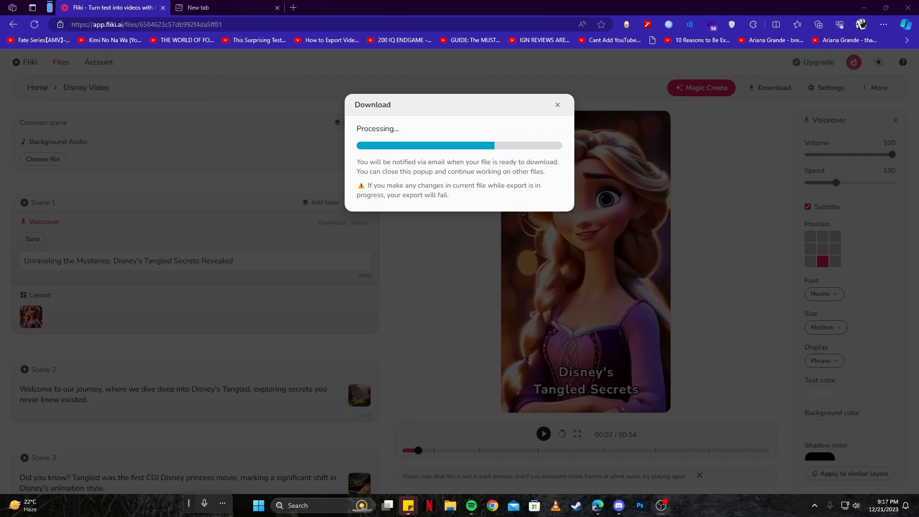